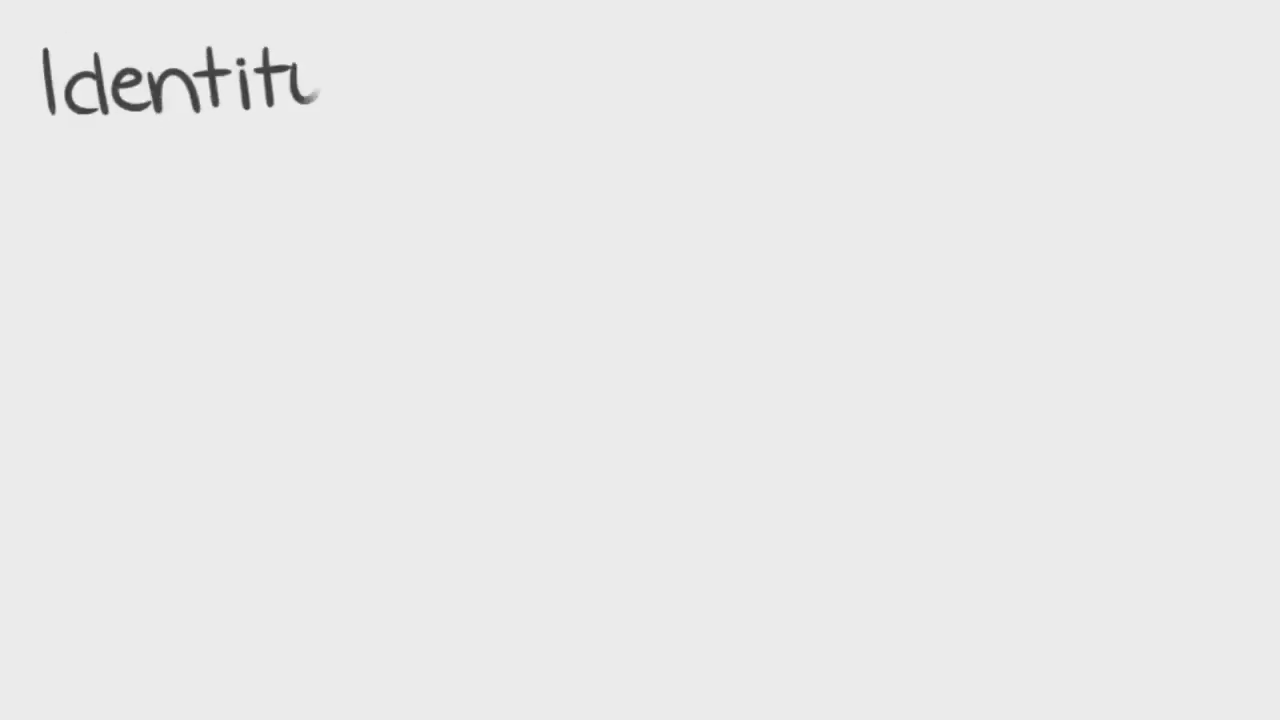
Handwrite the headings 'Identity Claim', 'Behavioral Residue' and 'Thoughts & Feelings' on successive cleared boards.
type("Claim")
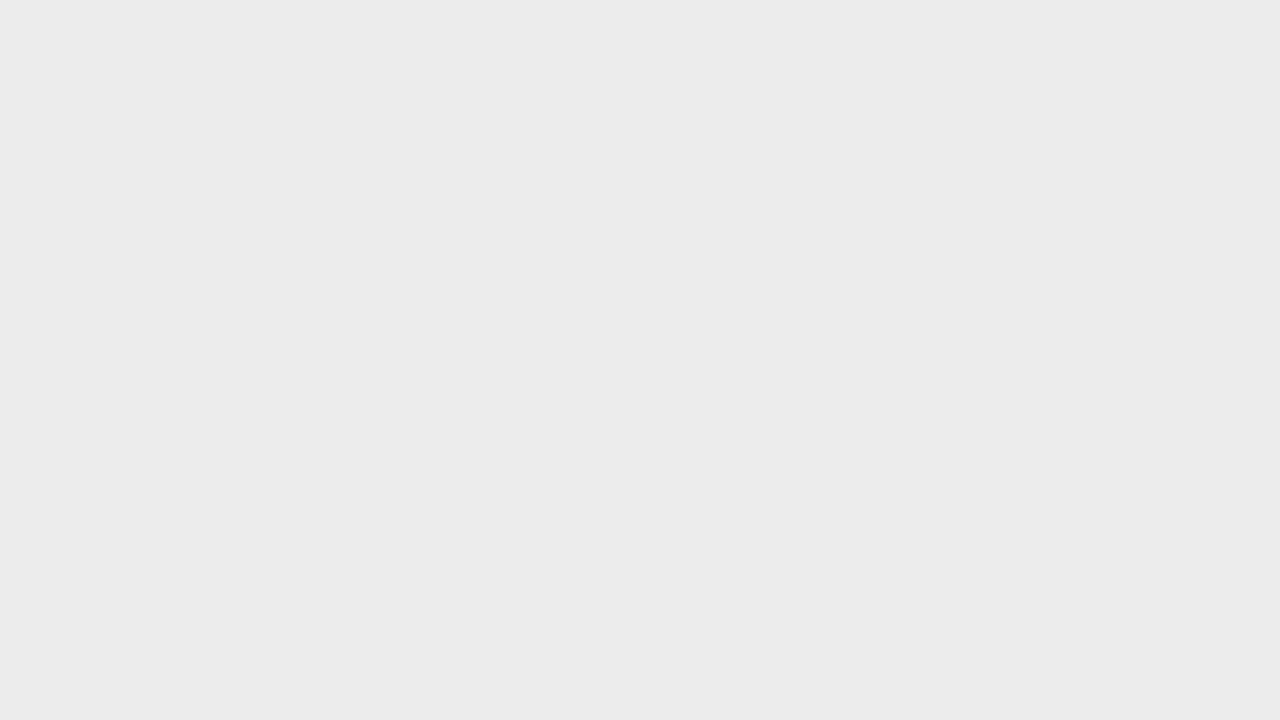
type("Behavi")
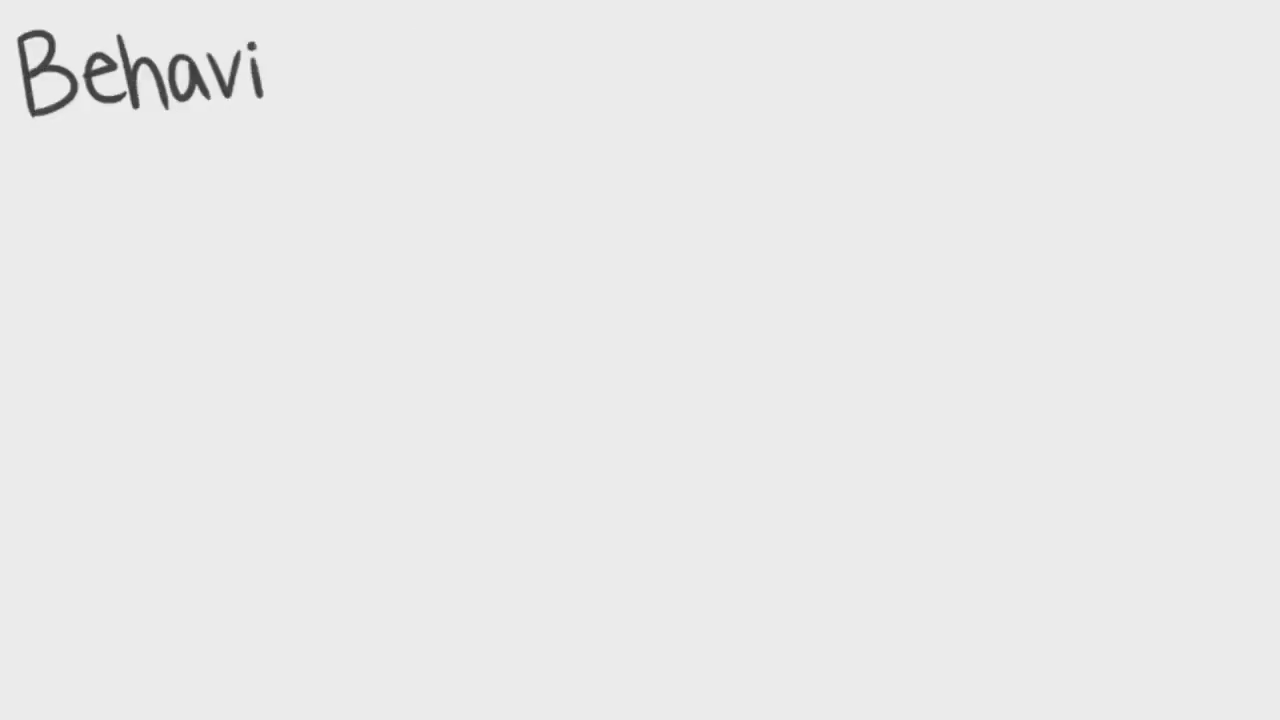
type("oral Res")
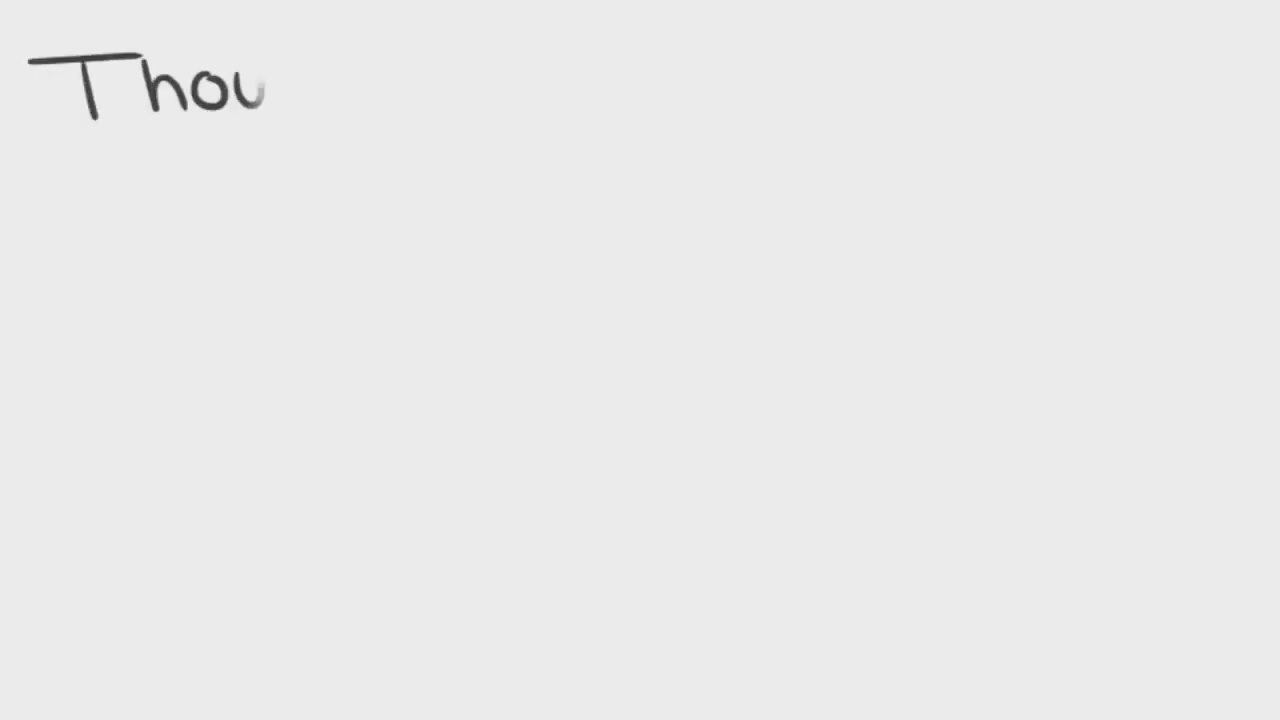
type("Thoughts & Feelings")
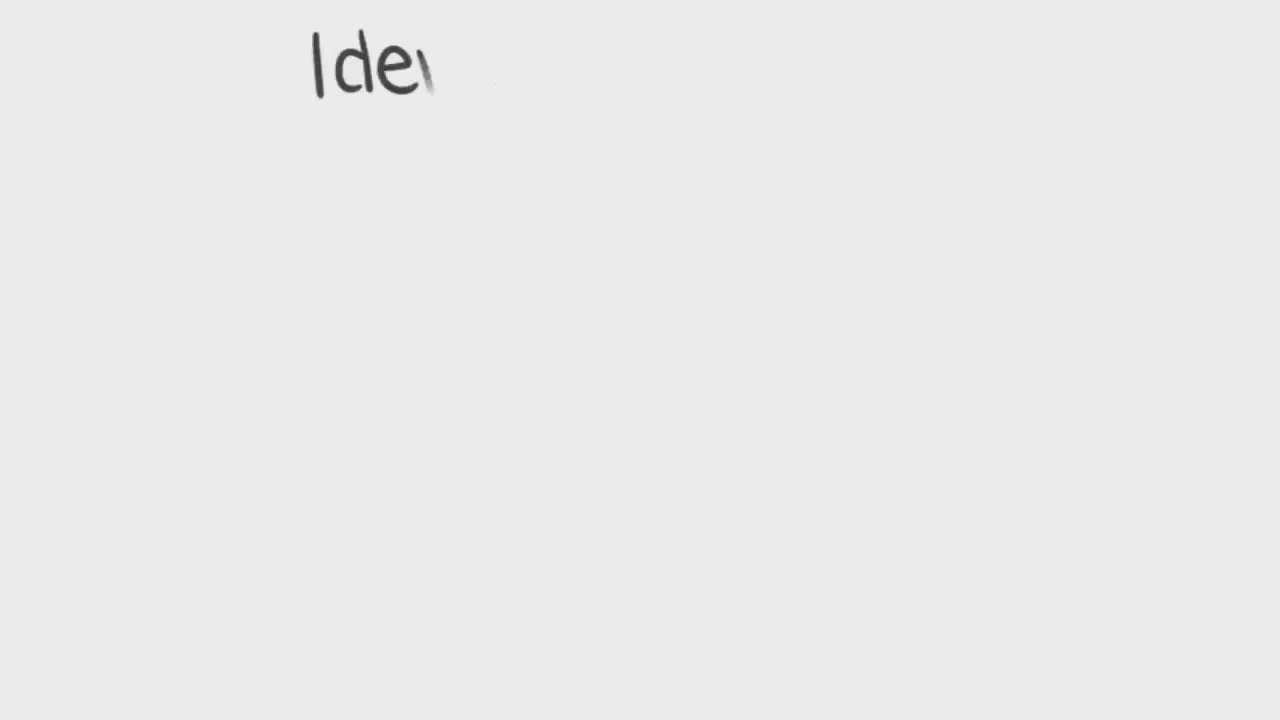
type("Identity Clai")
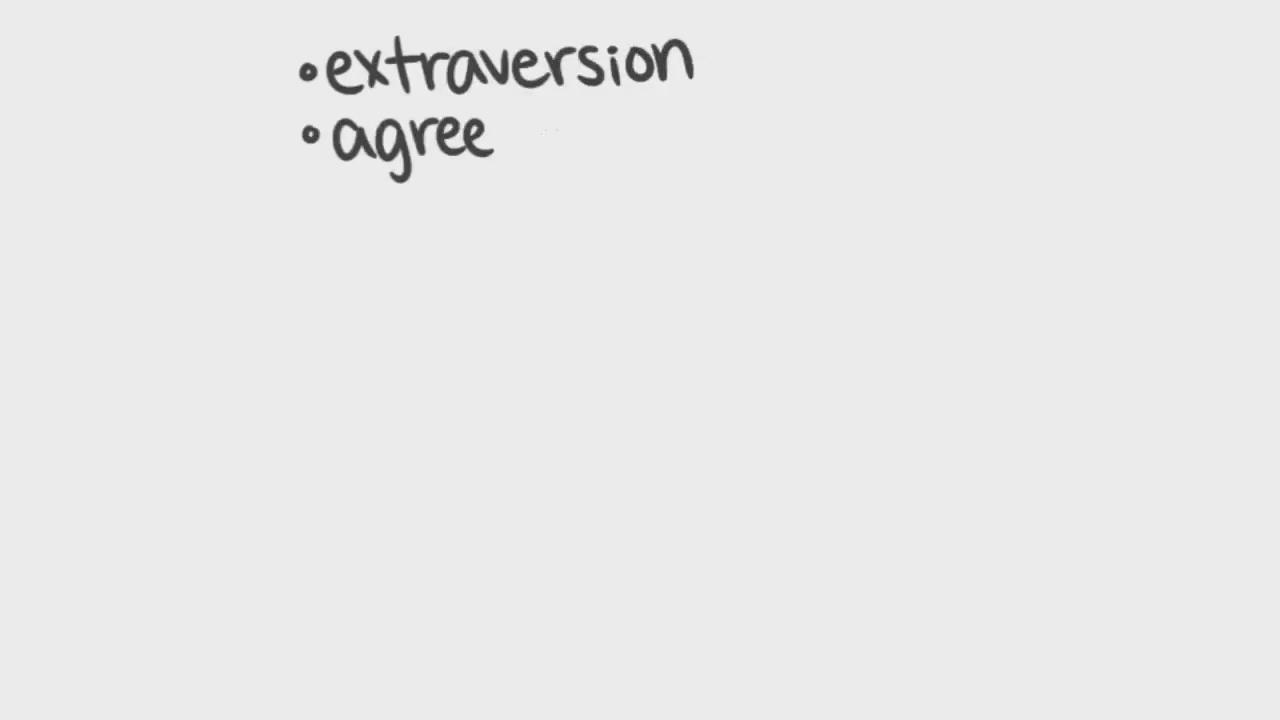
Write agreeableness, conscientiousness, emotional stability, openness and the friends/strangers note, then sketch the jar body.
type("ablenes")
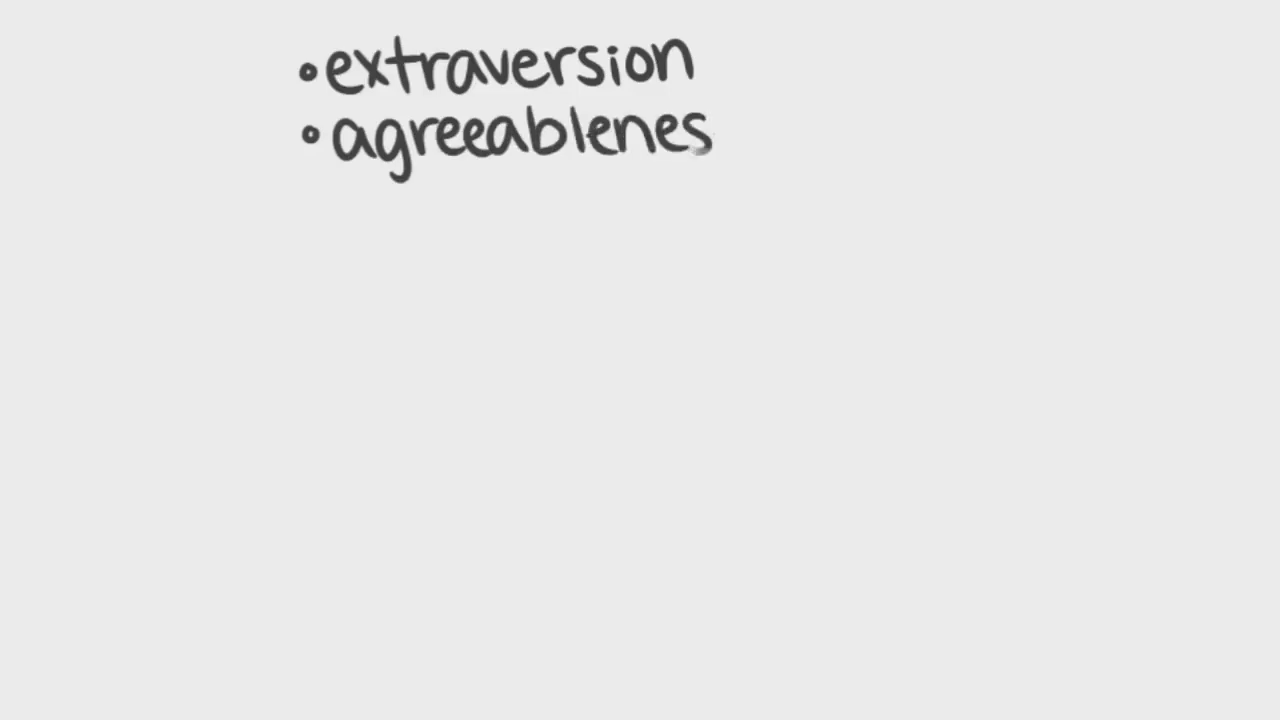
type("friends > strangers")
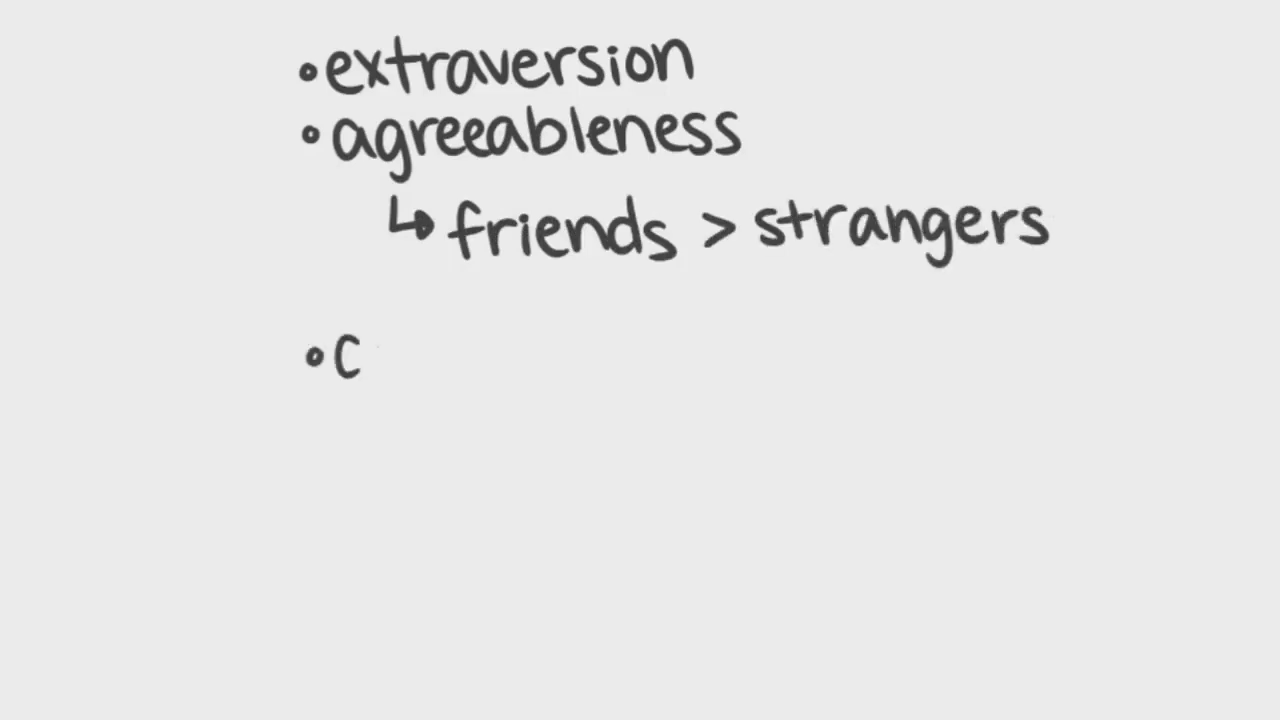
type("conscientiousness")
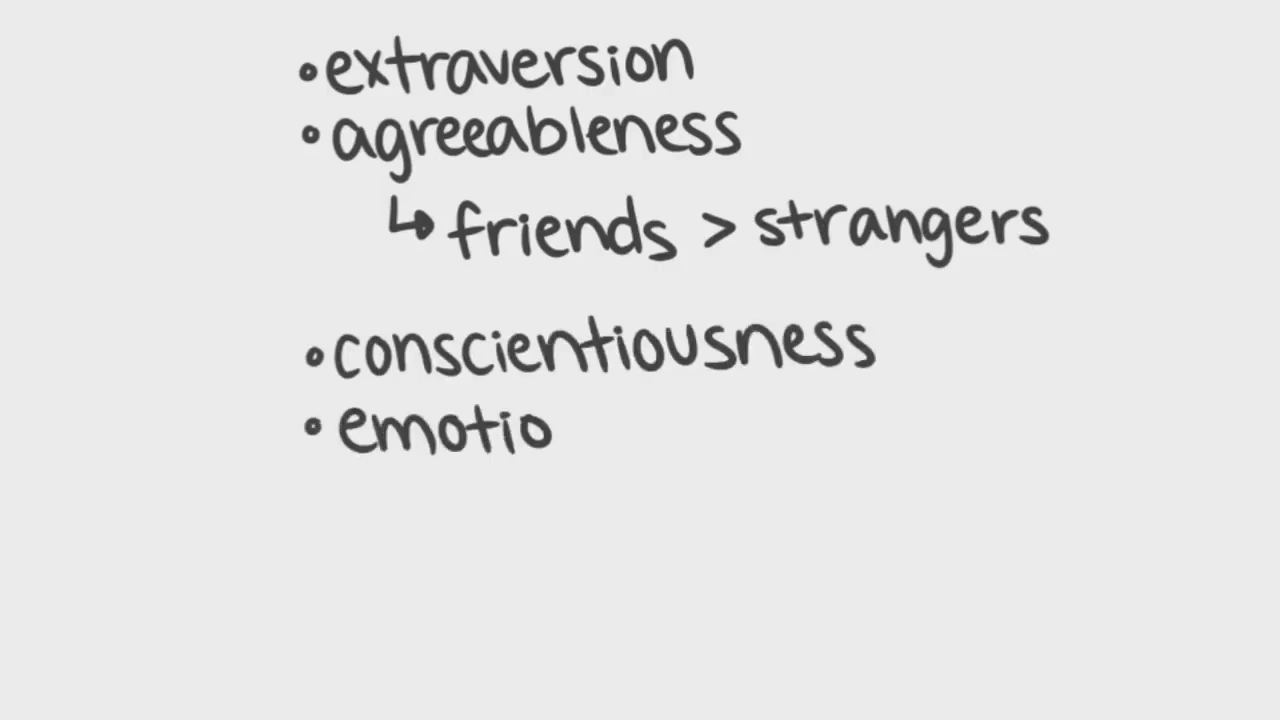
type("nal stability")
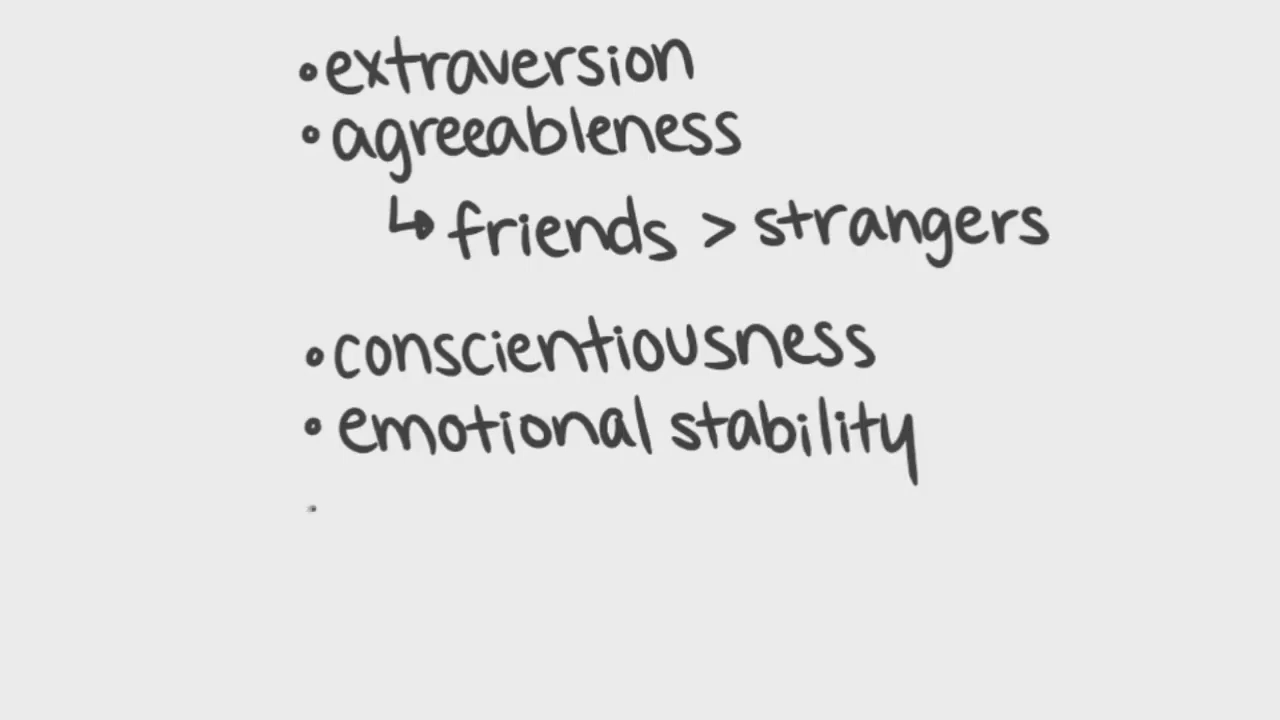
type("openness")
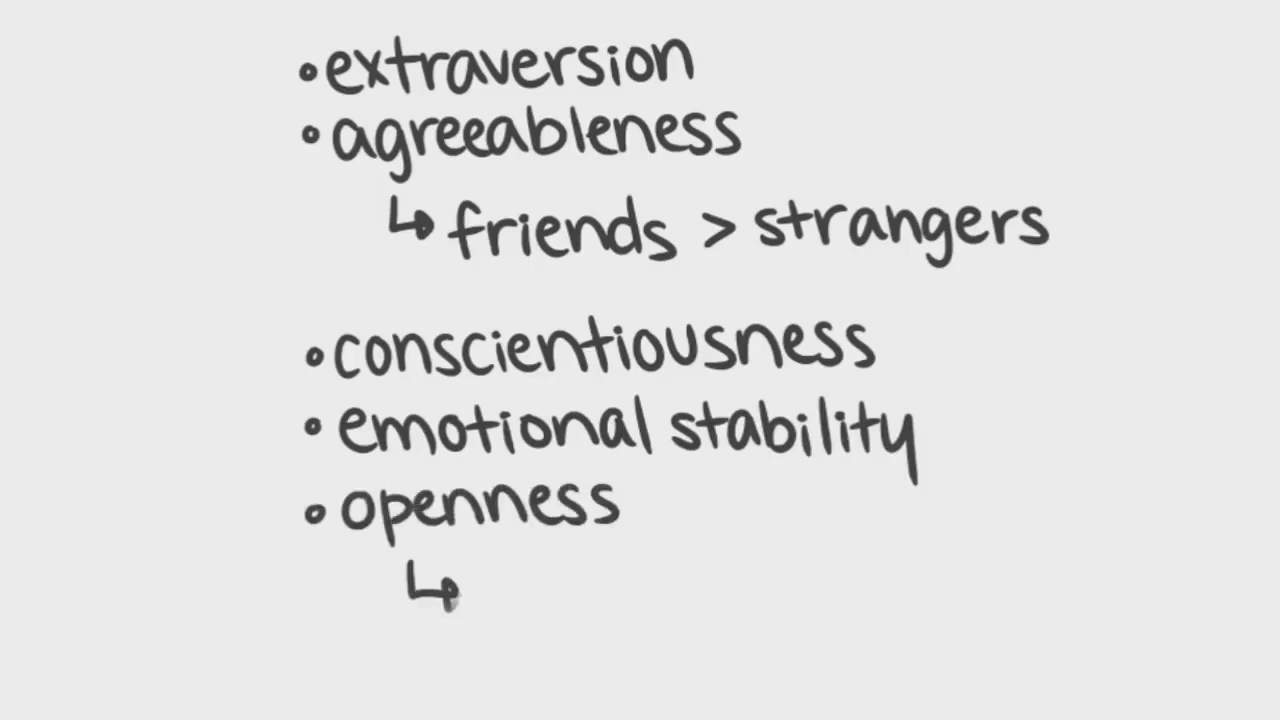
type("strangers > fr")
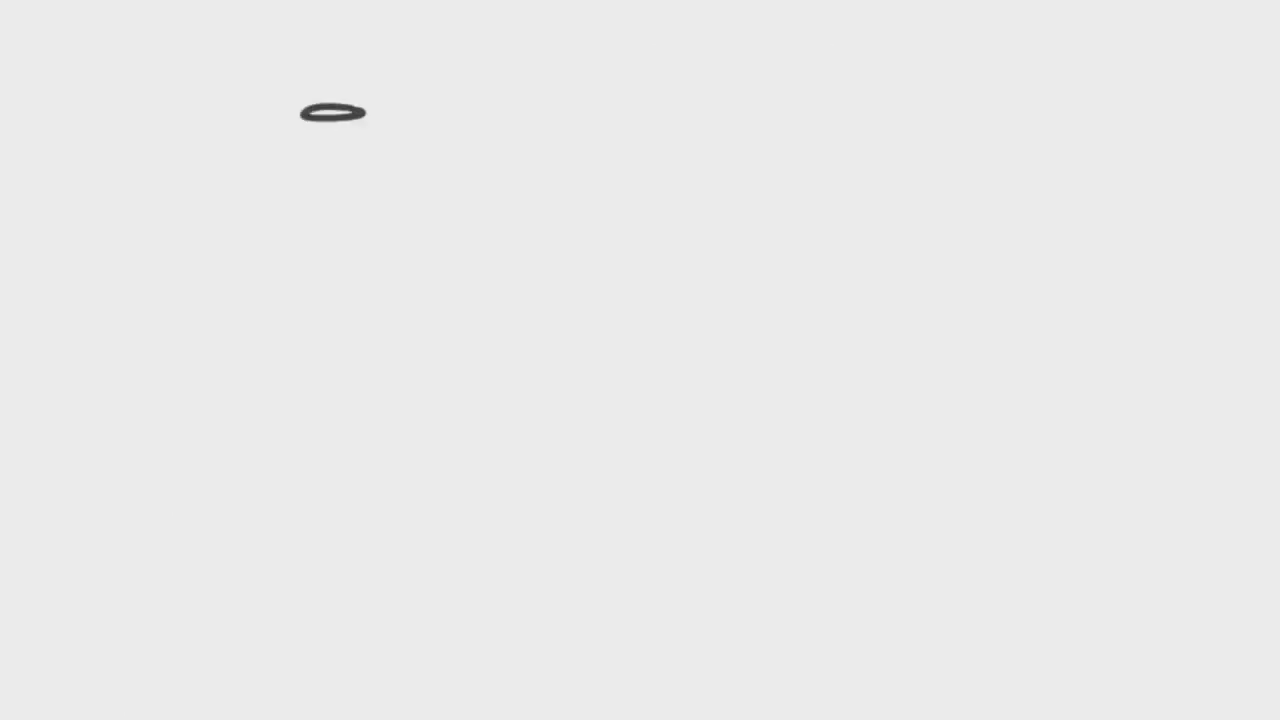
left_click_drag(330, 130, 330, 315)
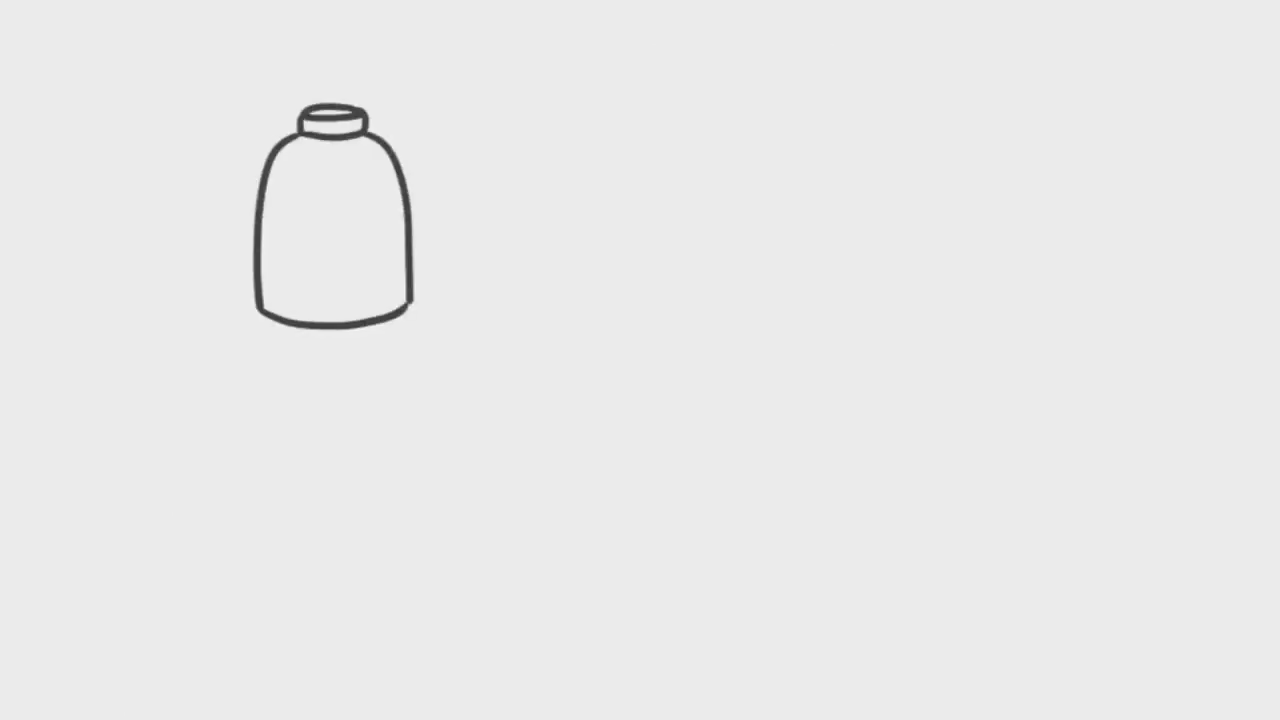